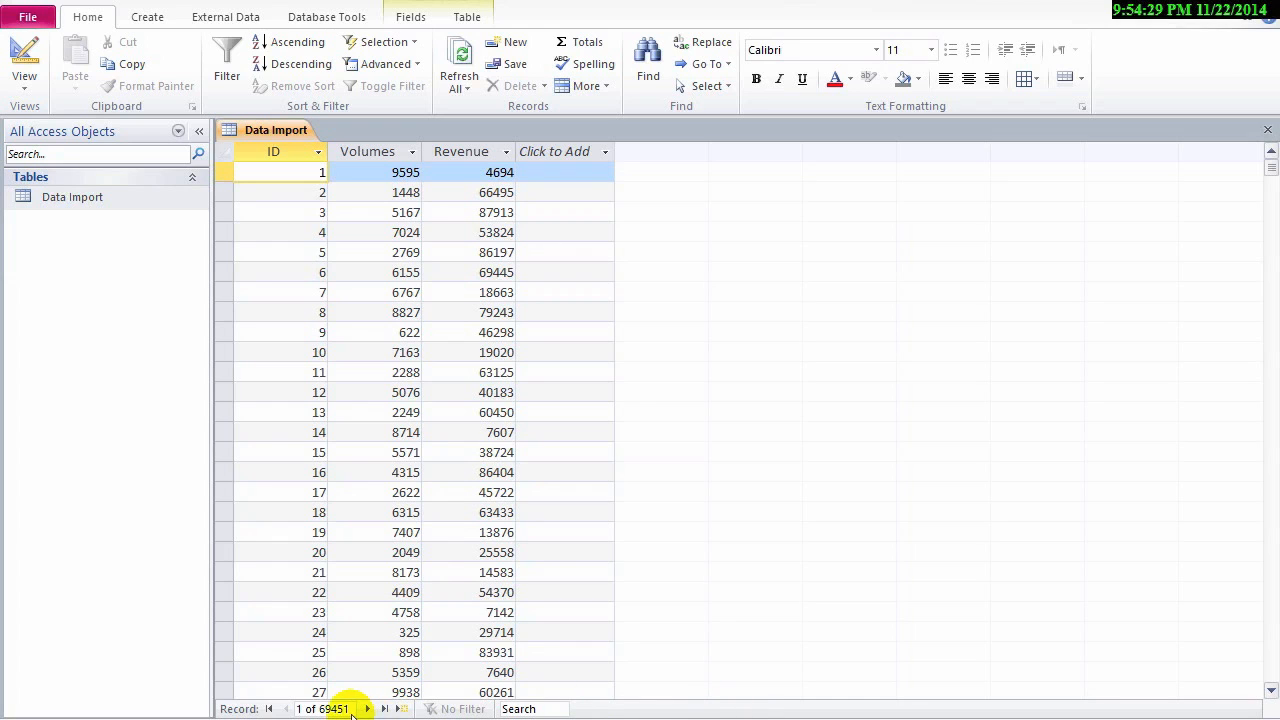
Jump to the last record to confirm 69,451 records ending at ID 69451
left_click(400, 708)
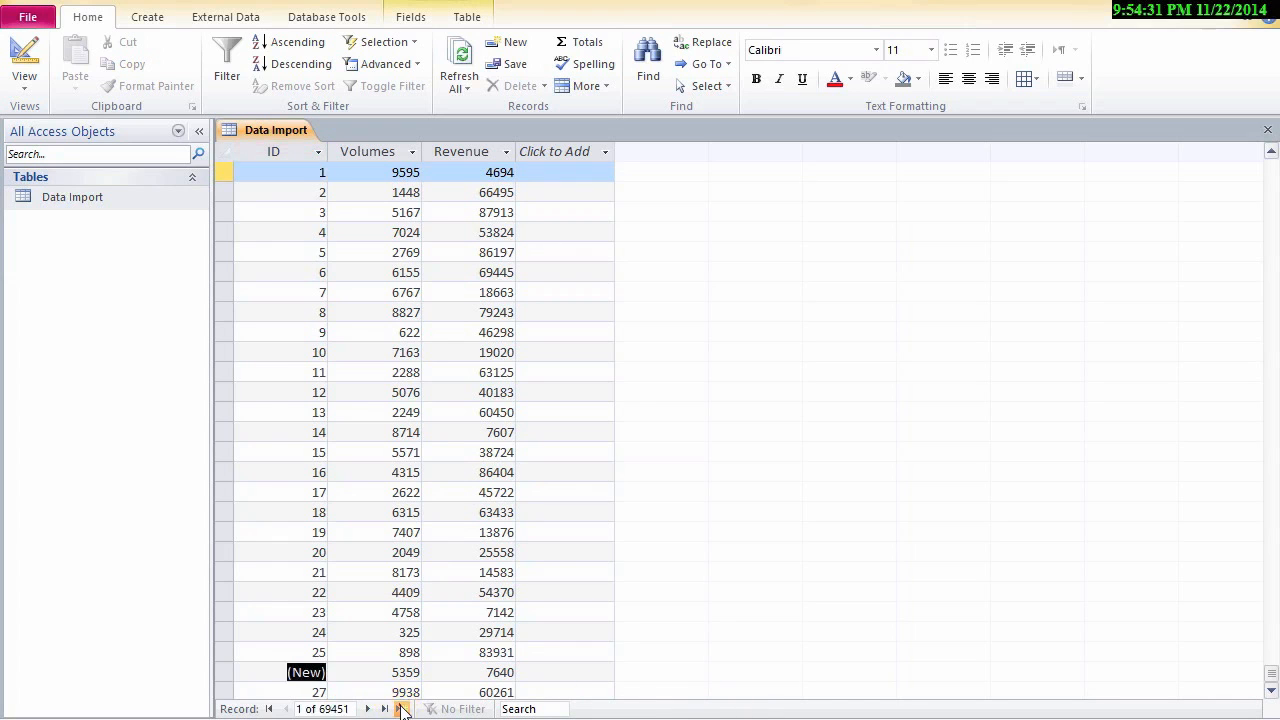
left_click(404, 708)
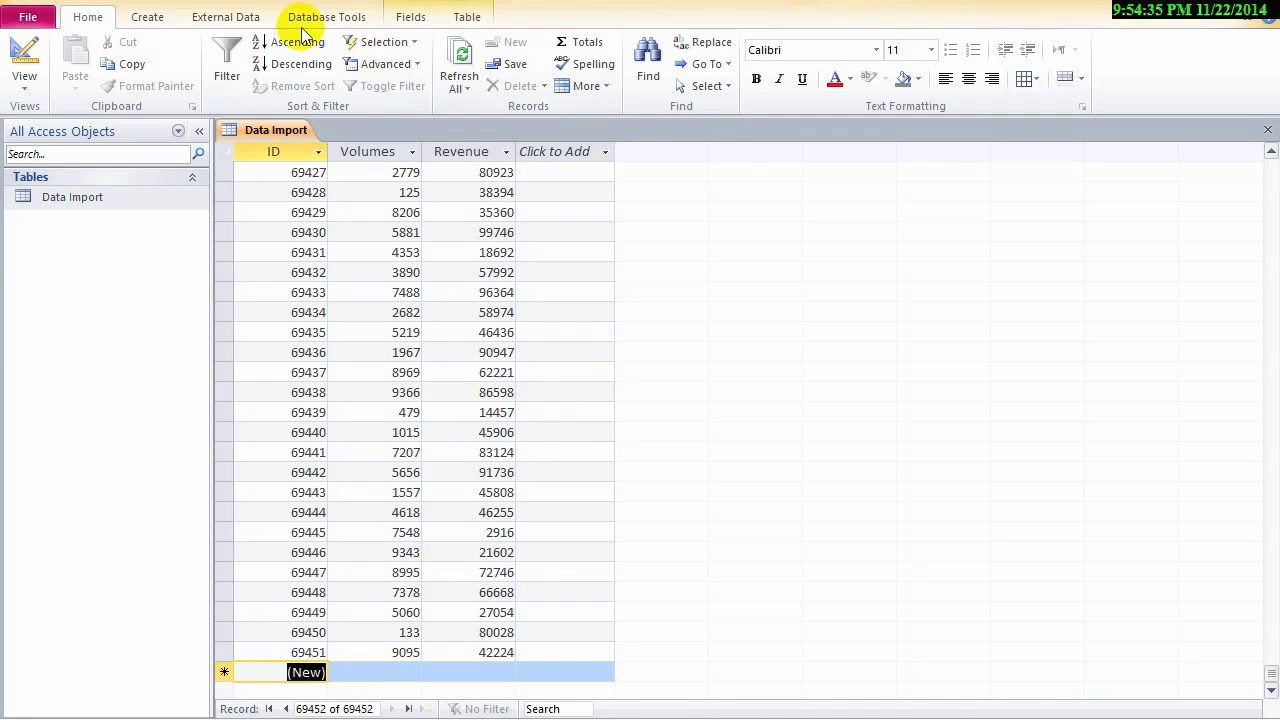
Export Data Import with formatting to Data Import.xlsx, dismissing the clipboard-limit warning
left_click(136, 60)
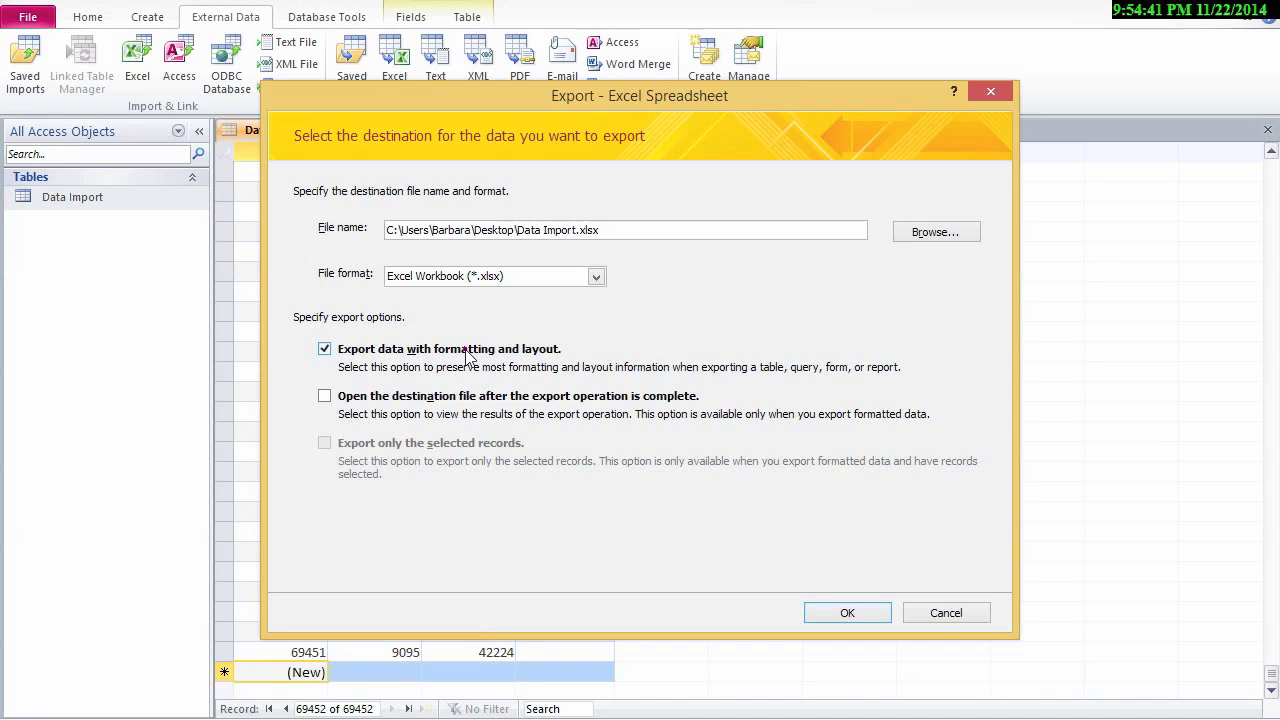
mouse_move(738, 308)
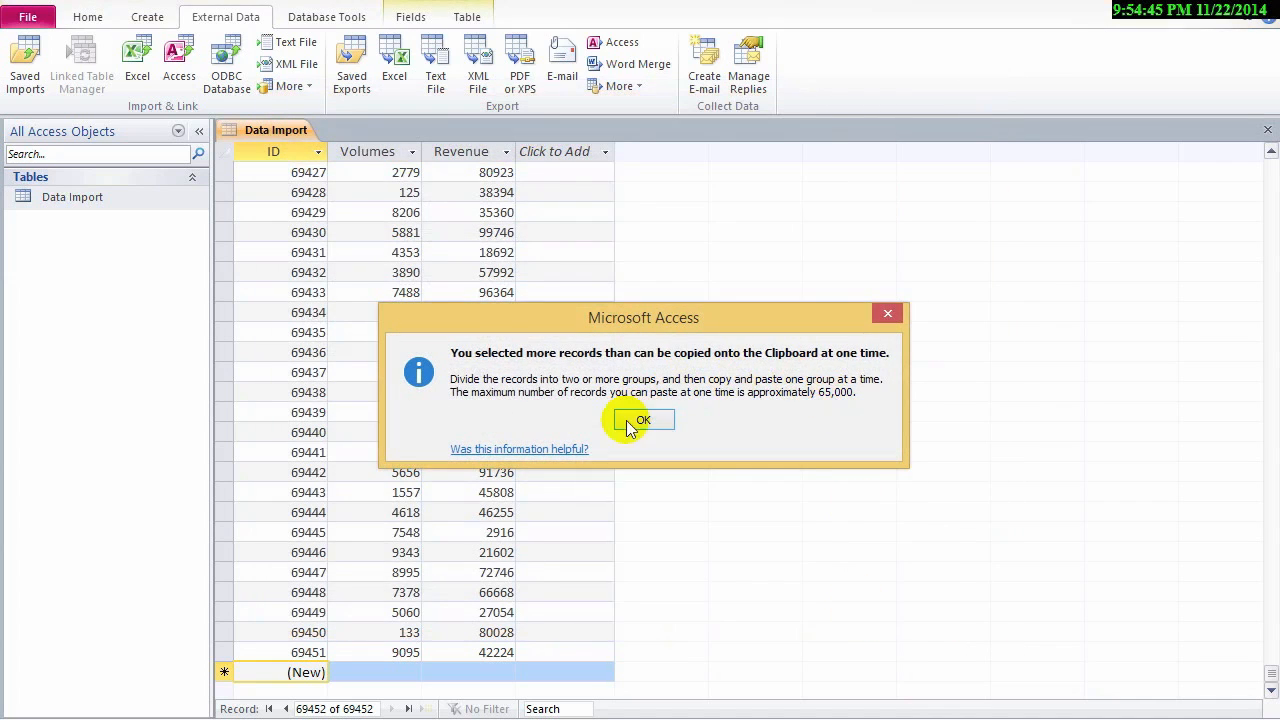
mouse_move(684, 432)
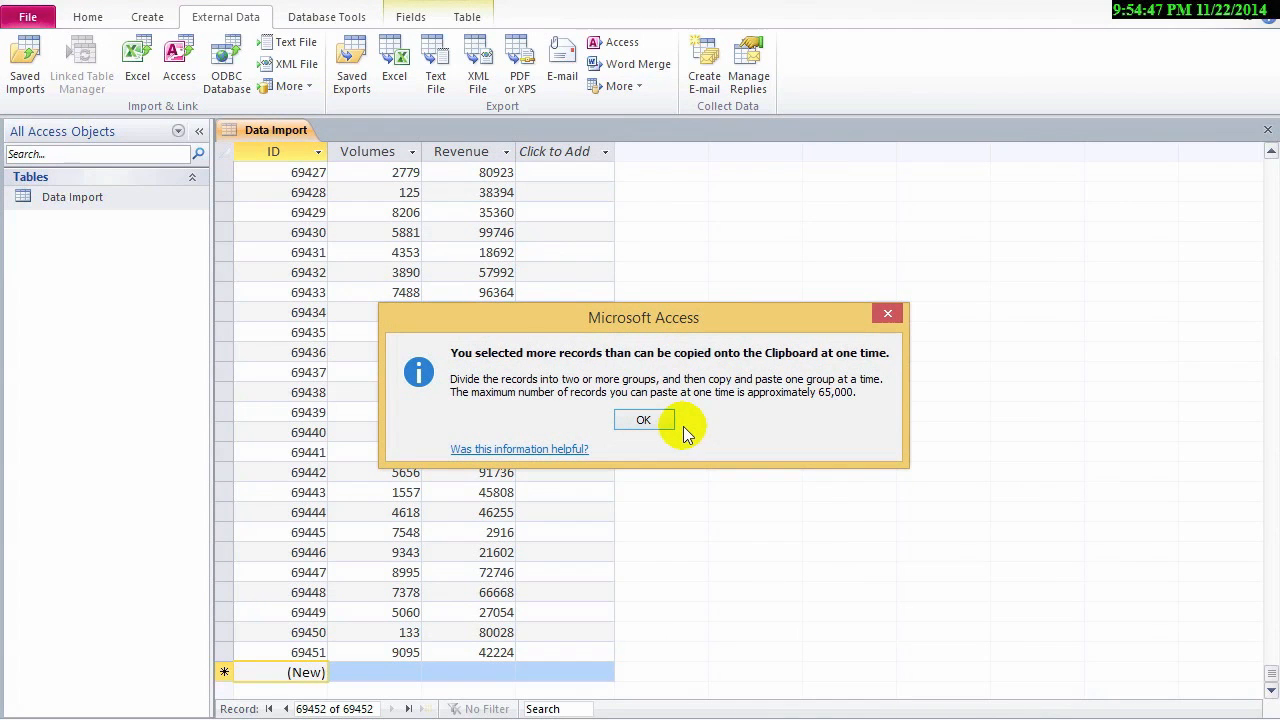
left_click(644, 420)
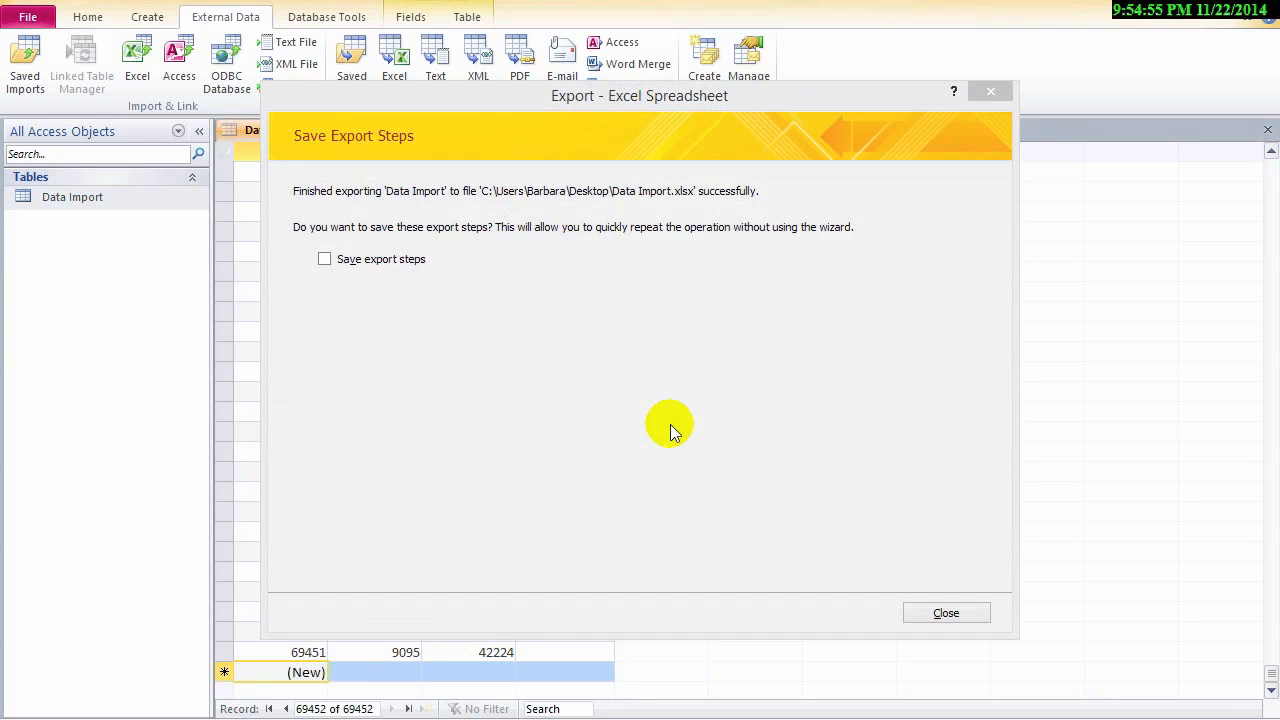
Close the export wizard and open Data Import.xlsx from the desktop
left_click(944, 612)
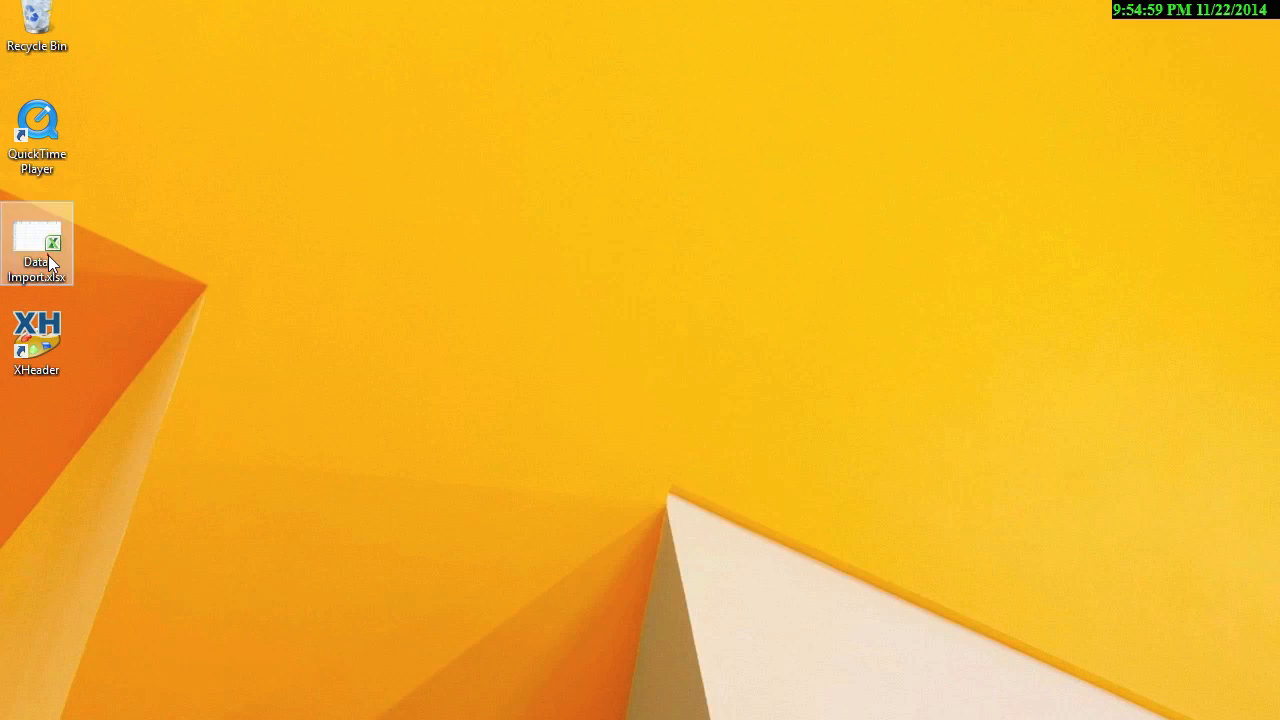
double_click(36, 244)
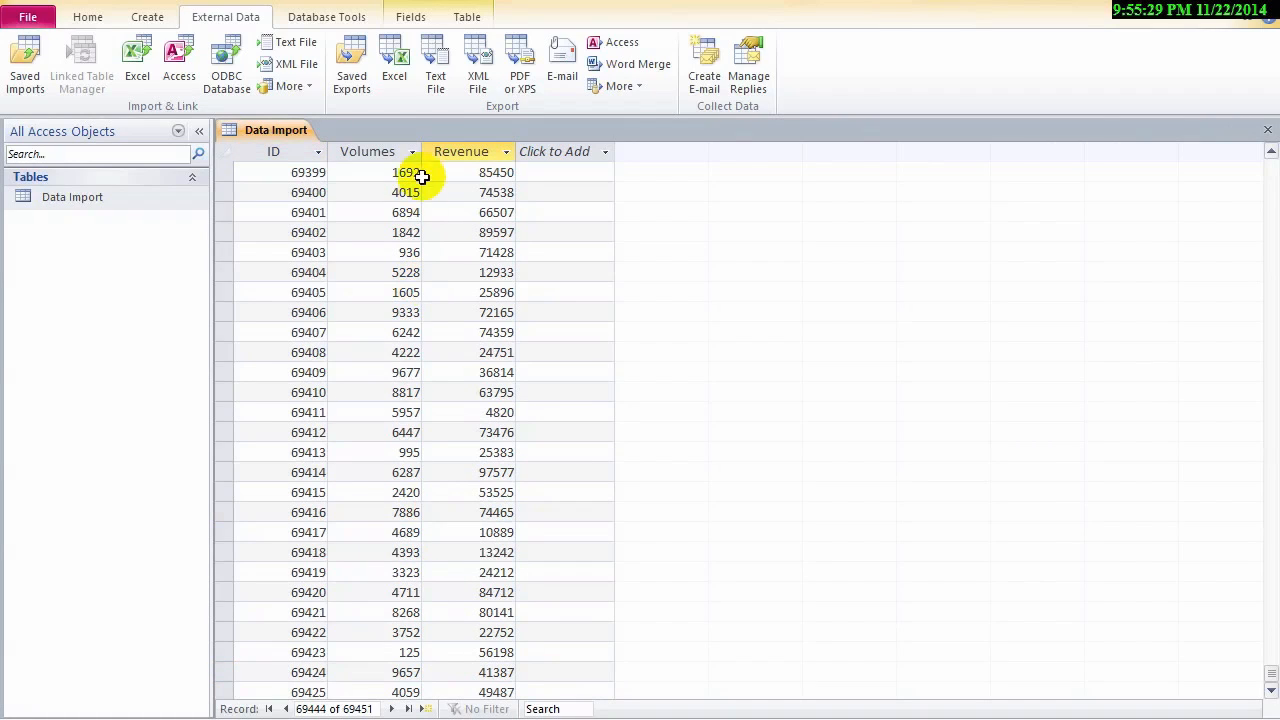
Re-export Data Import to the workbook without formatting and close the wizard
left_click(136, 60)
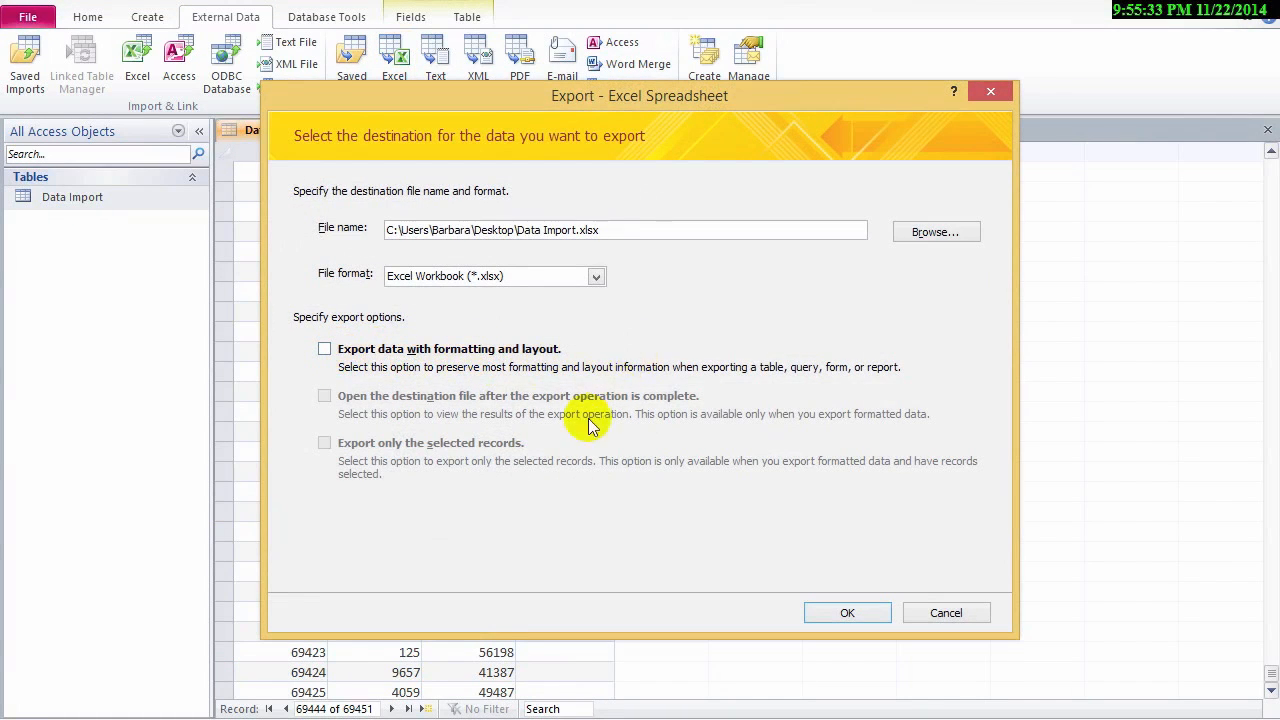
left_click(846, 612)
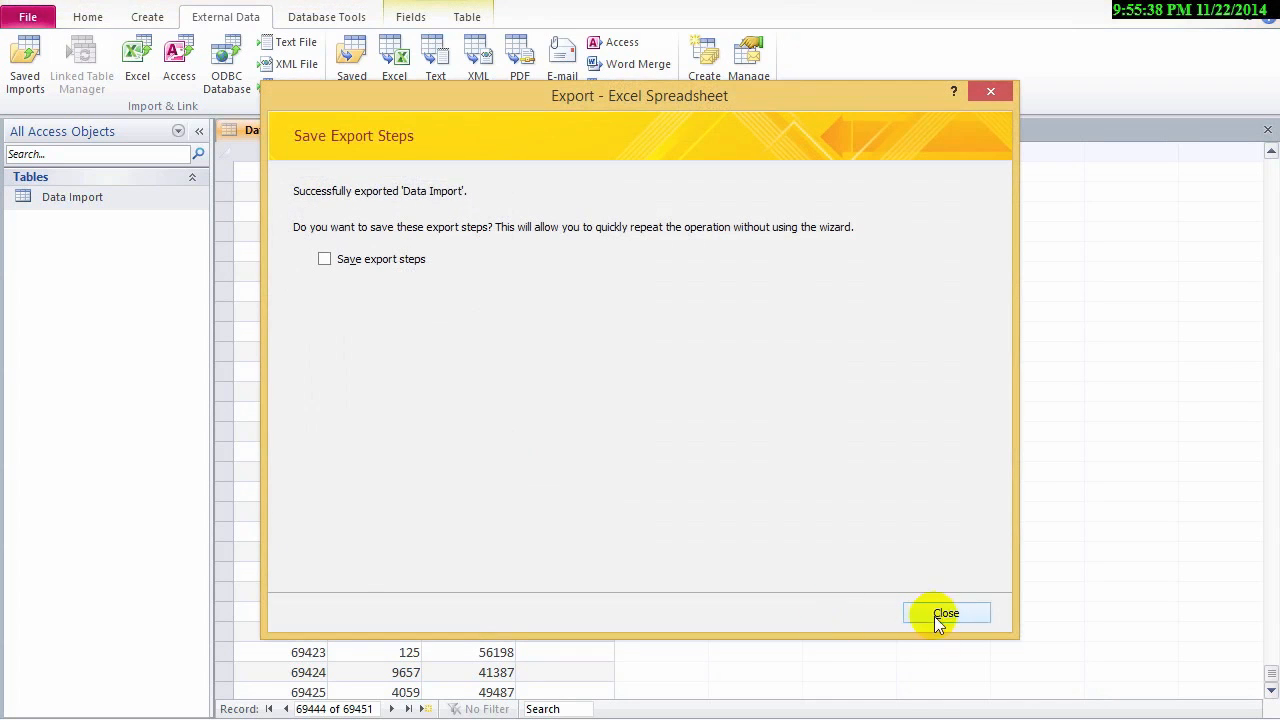
left_click(944, 612)
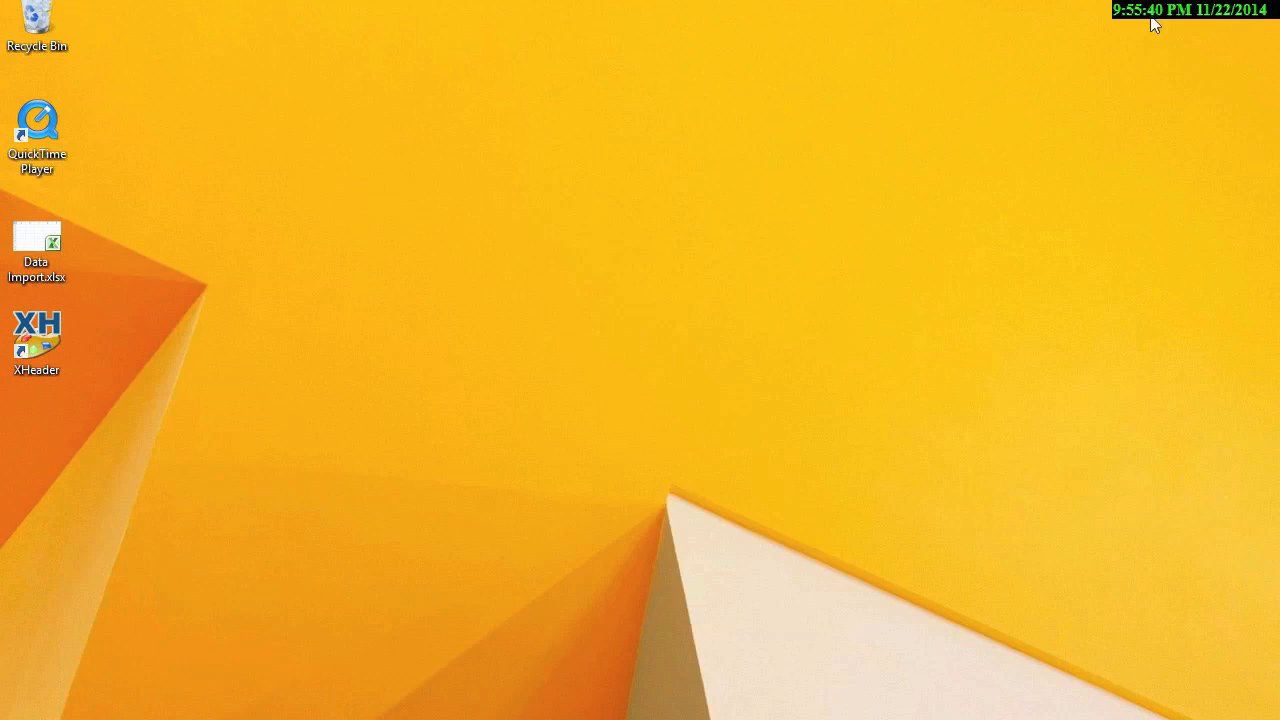
Open the re-exported workbook and verify row 69452 holds ID 69451
double_click(36, 244)
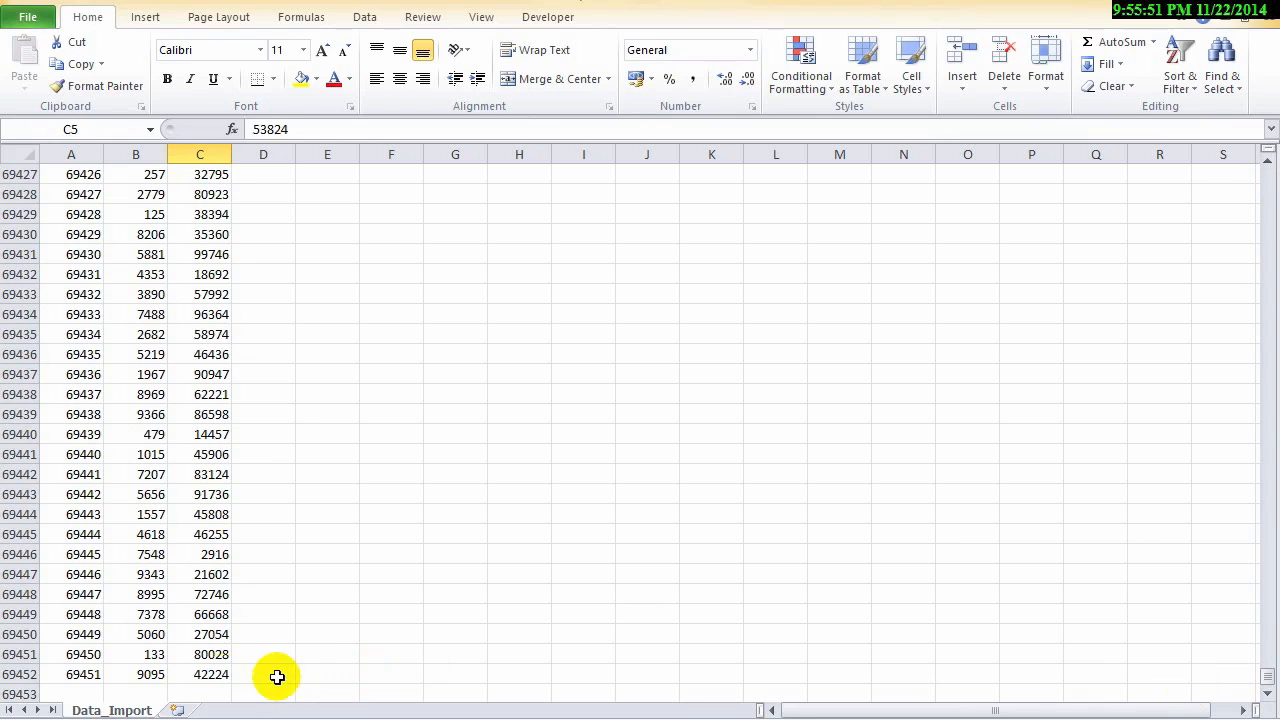
left_click(72, 674)
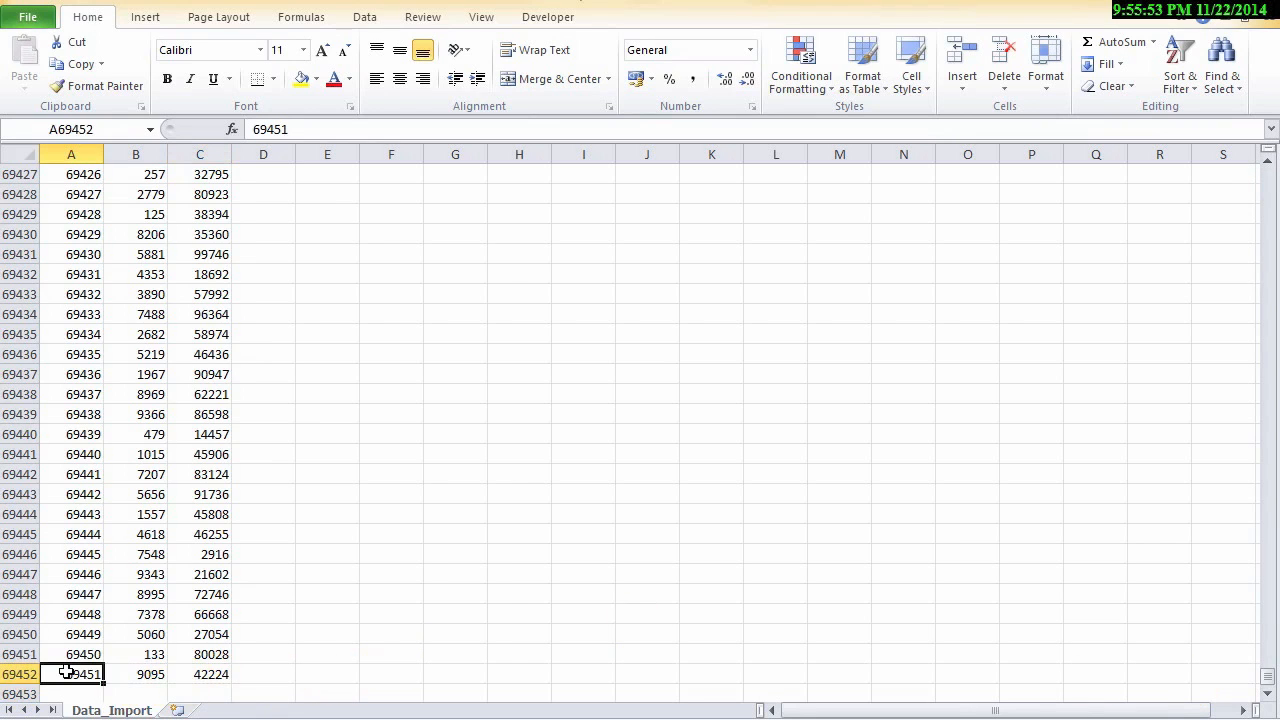